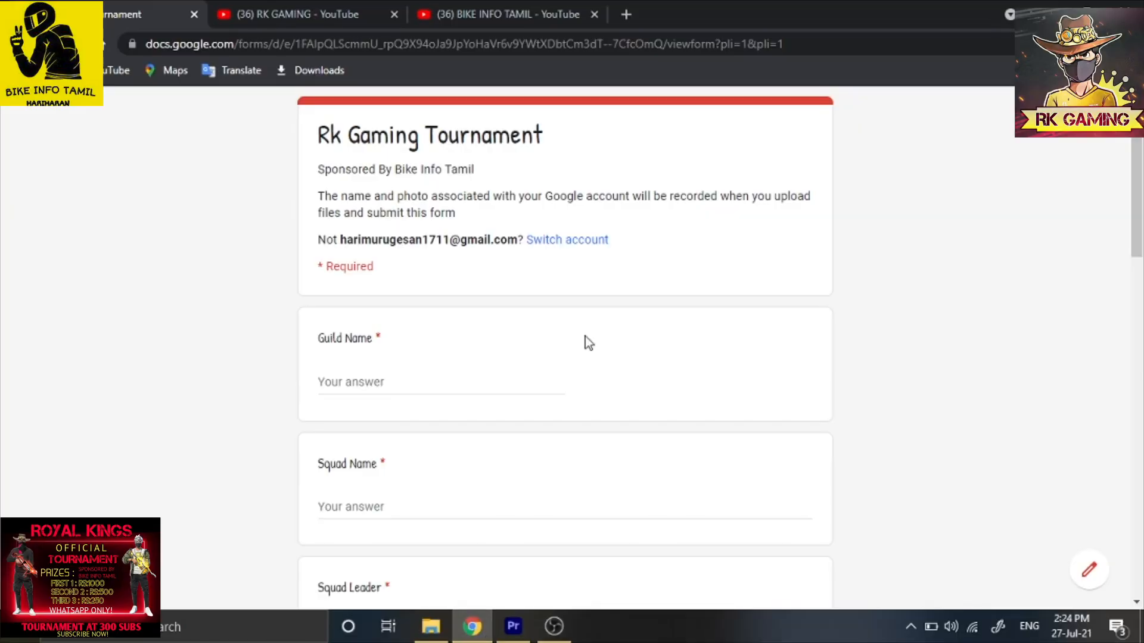
pyautogui.moveTo(1045, 185)
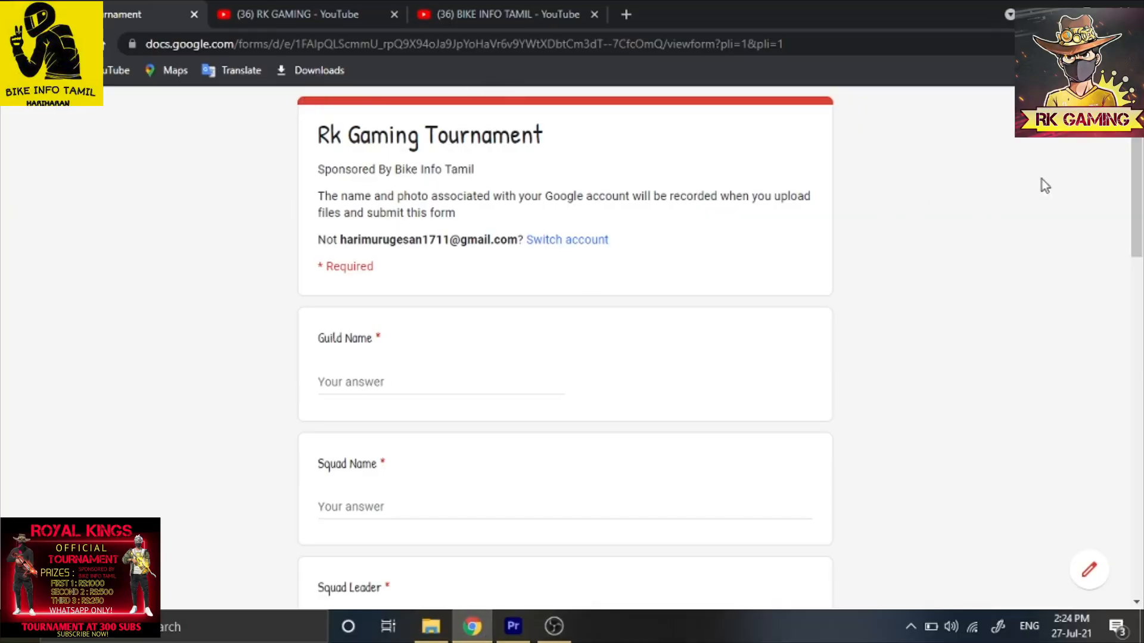
# Subscribe to the RK GAMING YouTube channel and return to the form's channel links.
pyautogui.scroll(-3)
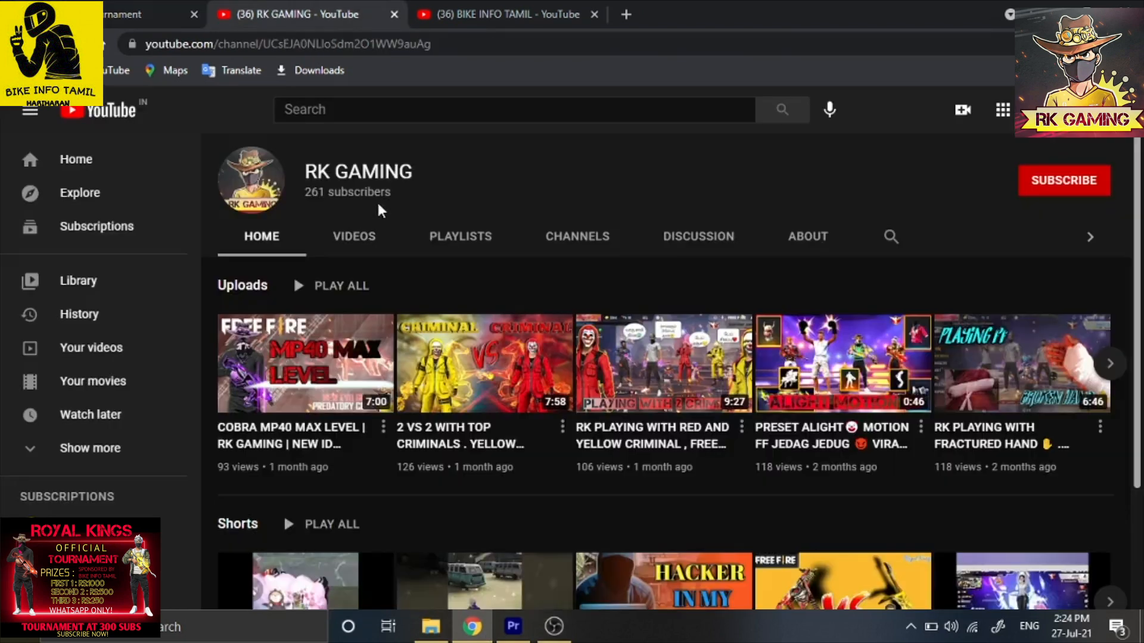
pyautogui.click(1064, 180)
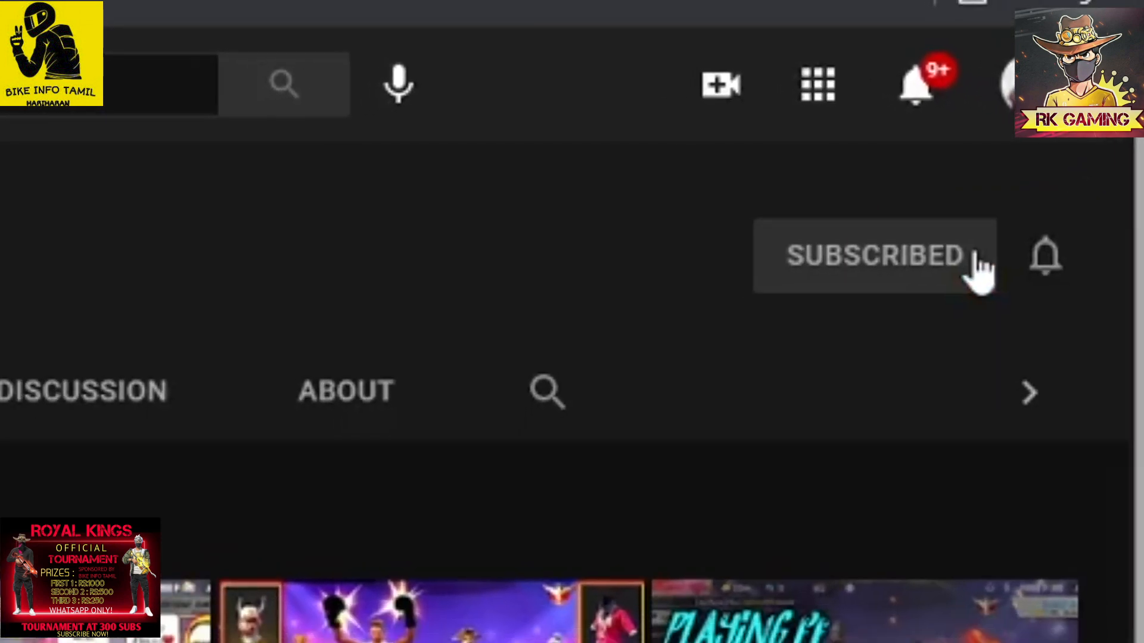
pyautogui.click(1045, 256)
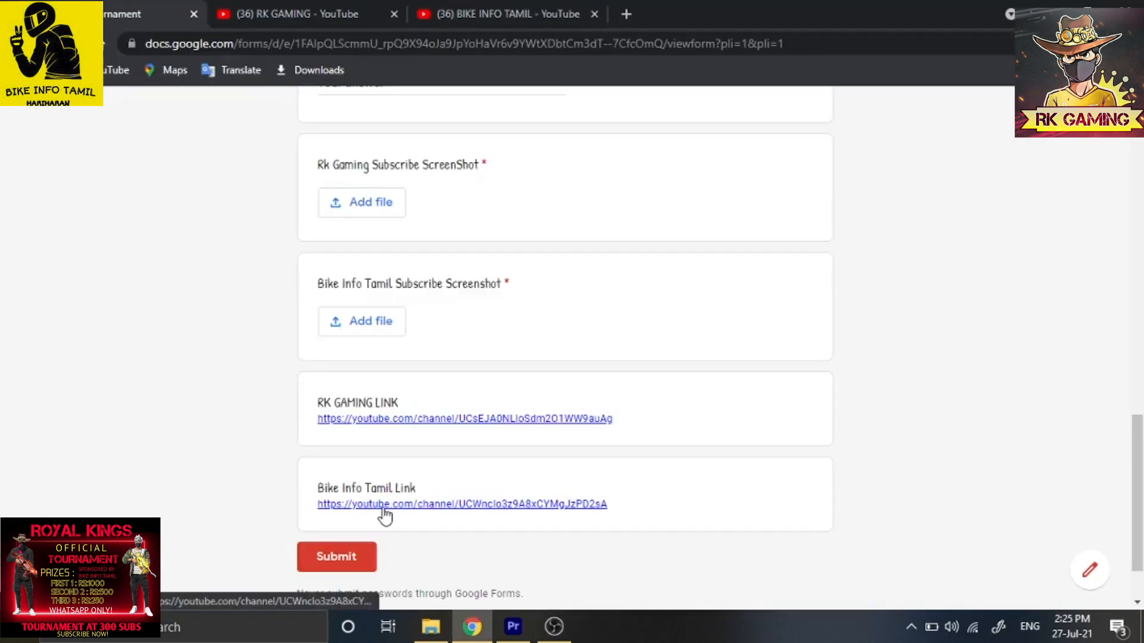
# Subscribe to the Bike Info Tamil YouTube channel and return to the form's opening questions.
pyautogui.click(461, 504)
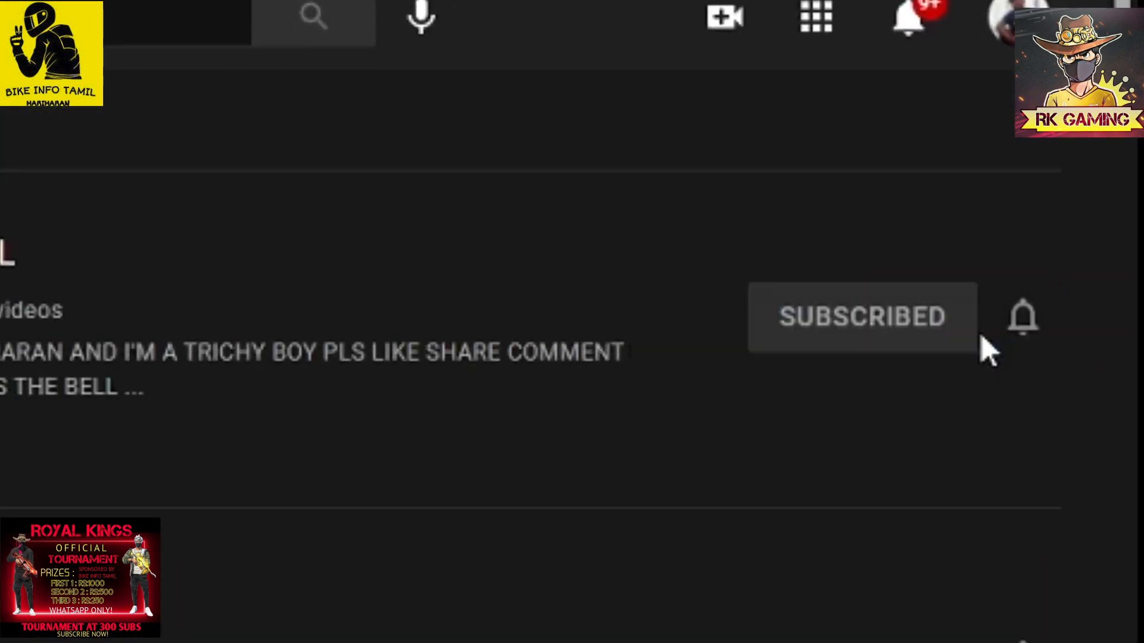
pyautogui.click(1023, 317)
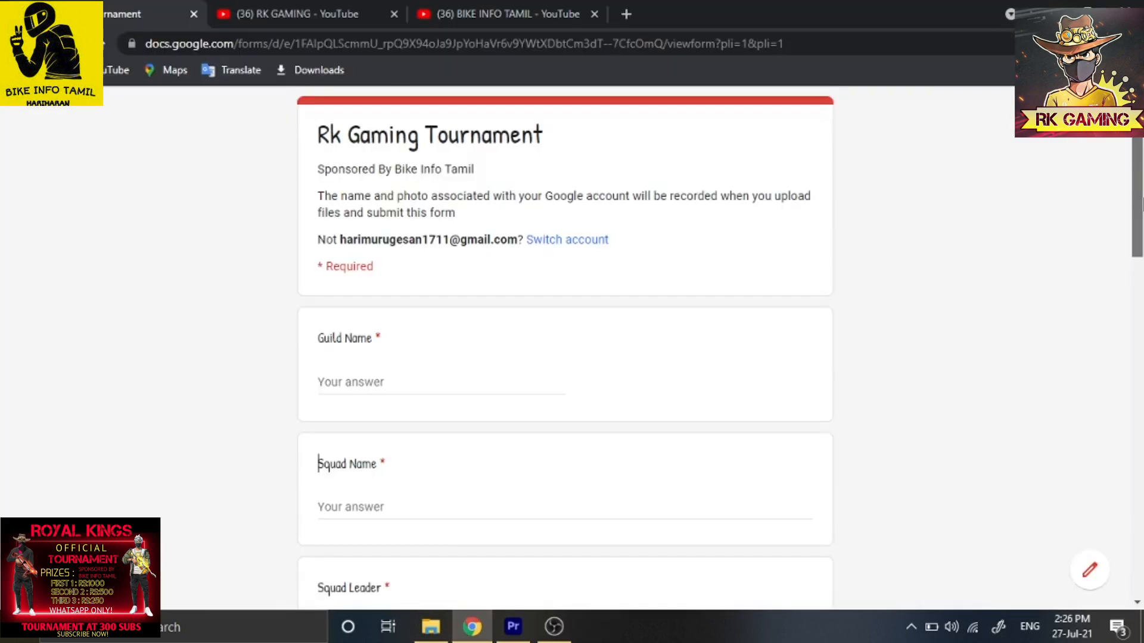
# Fill the Guild Name, Squad Name, leader and member fields with placeholder names and reach the screenshot questions.
pyautogui.write('GUILD NAME')
pyautogui.write('S')
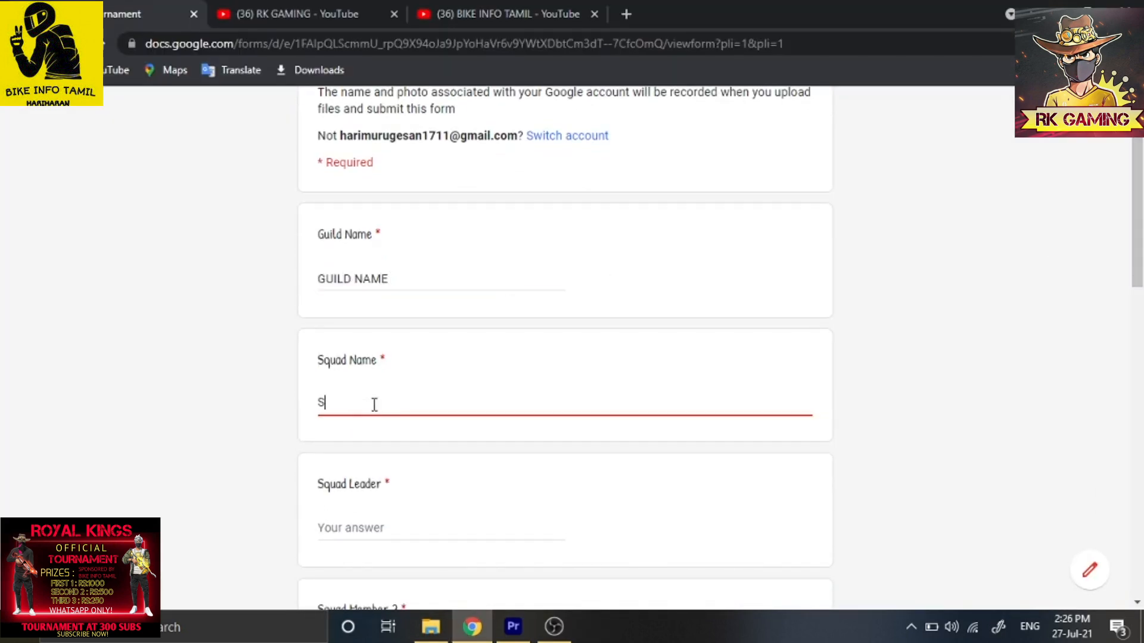
pyautogui.write('QUAD NAME')
pyautogui.click(440, 526)
pyautogui.write('SQUA')
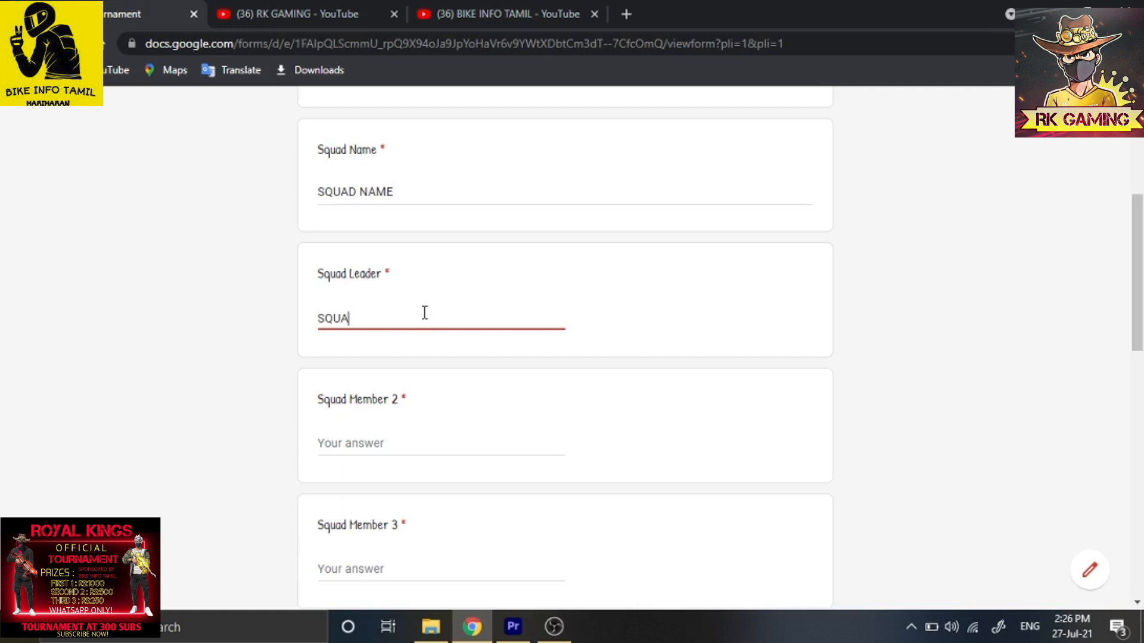
pyautogui.scroll(-3)
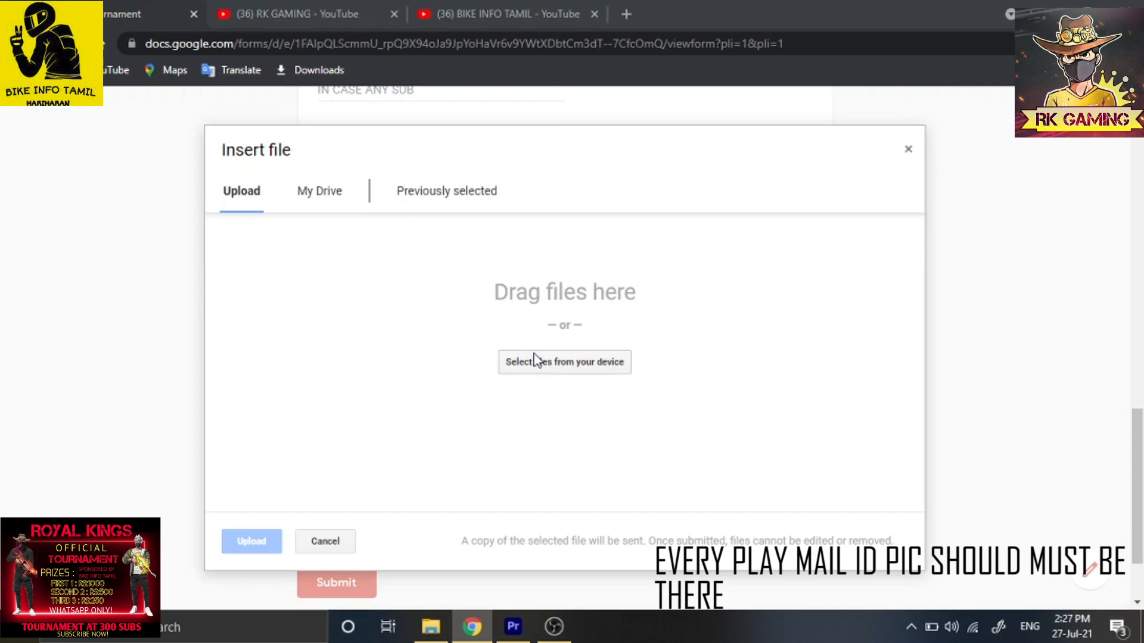
# Attach screenshot 1.jpg as the Rk Gaming Subscribe ScreenShot.
pyautogui.click(563, 362)
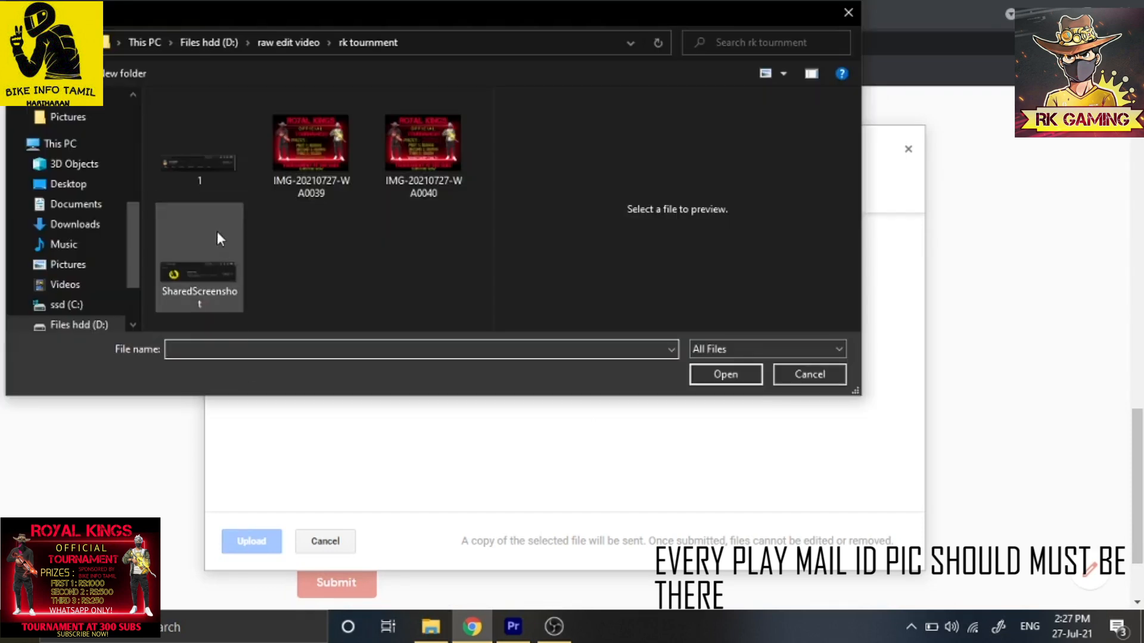
pyautogui.click(198, 161)
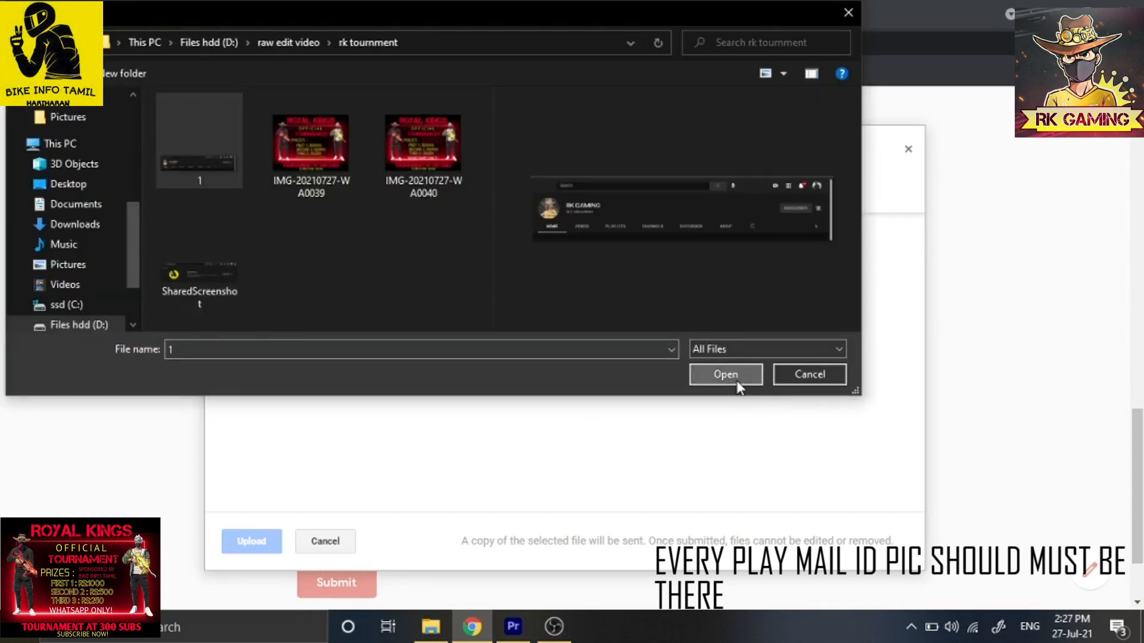
pyautogui.click(724, 374)
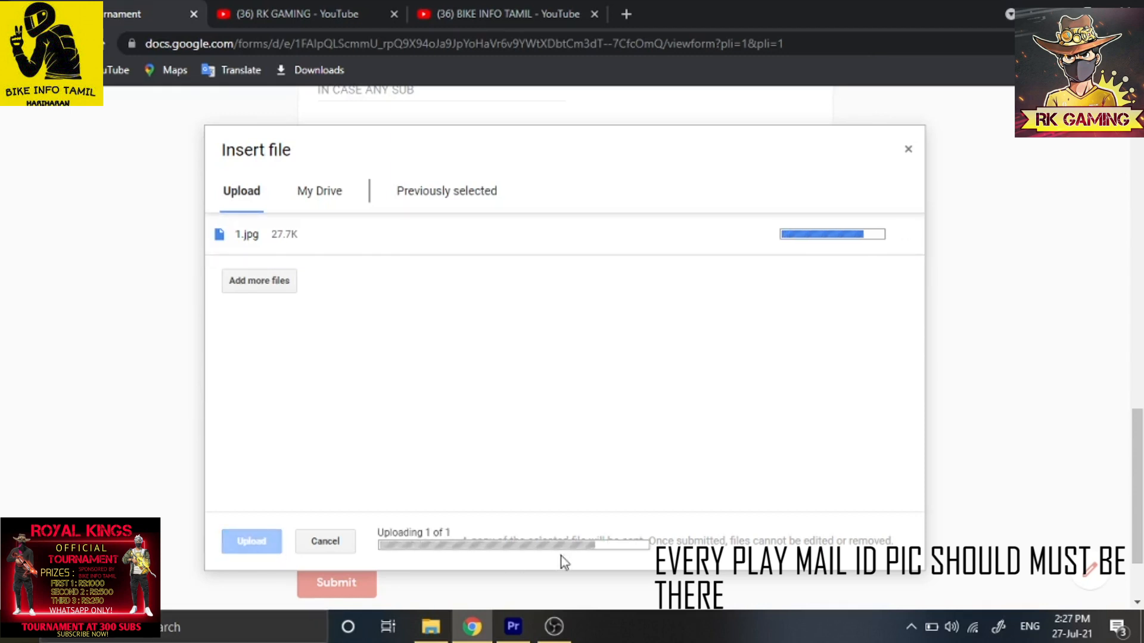
pyautogui.click(252, 540)
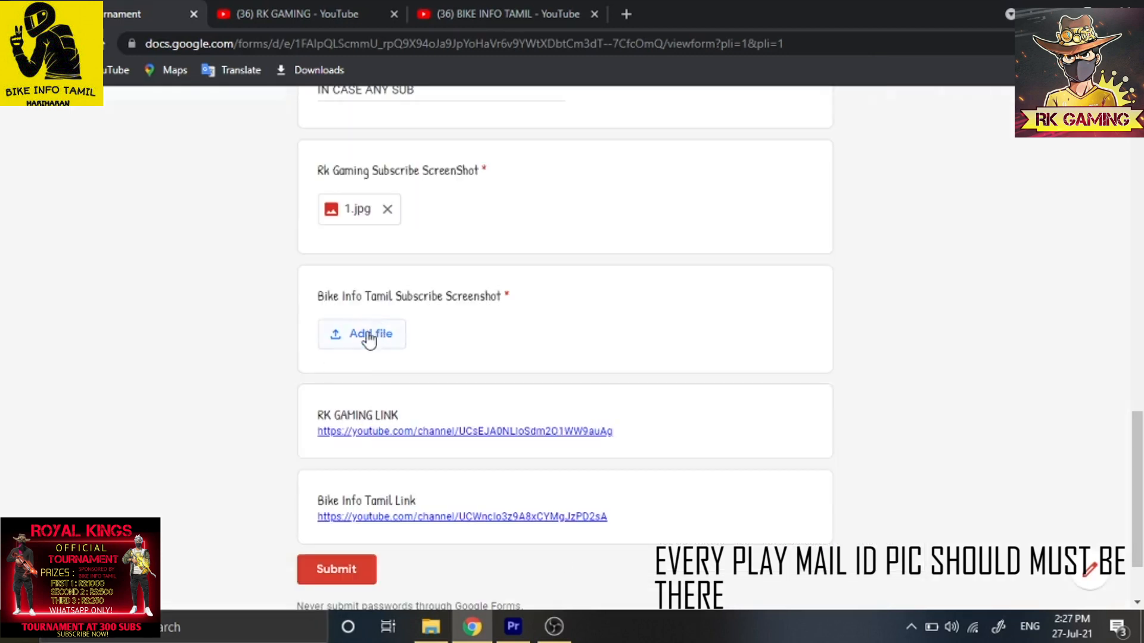
# Attach SharedScreenshot.jpg for Bike Info Tamil and submit the tournament entry.
pyautogui.click(363, 333)
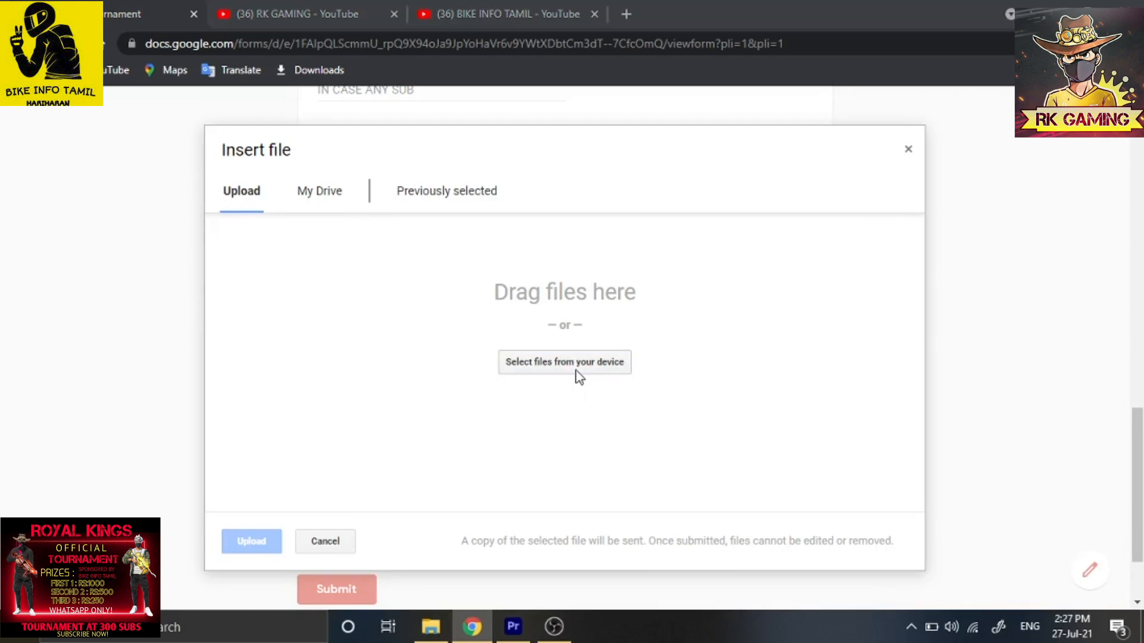
pyautogui.click(564, 362)
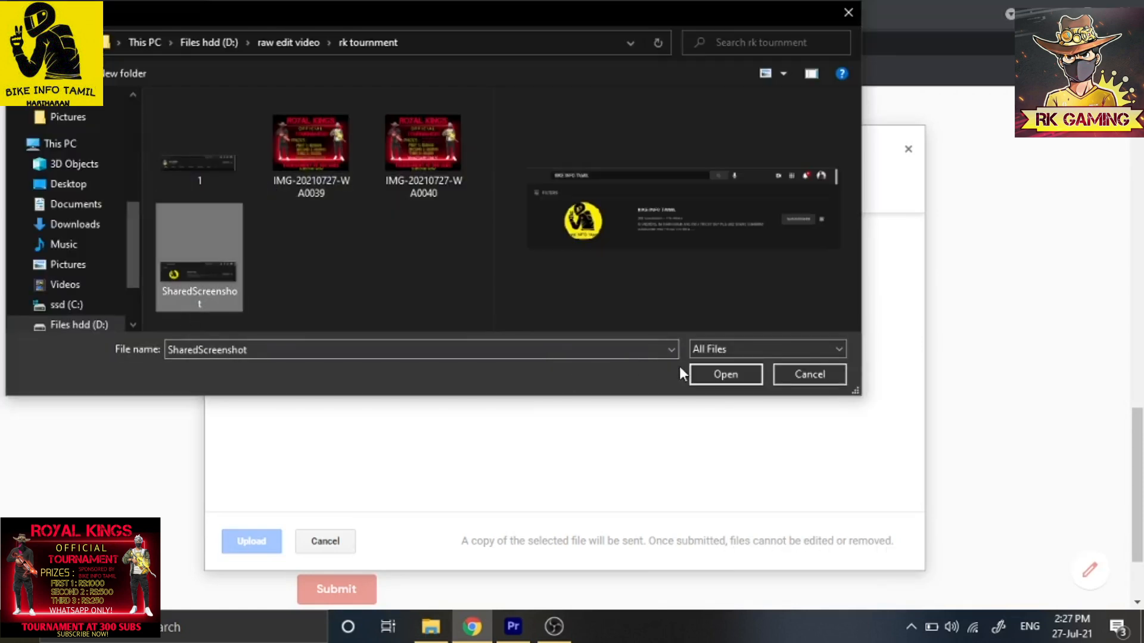
pyautogui.click(725, 374)
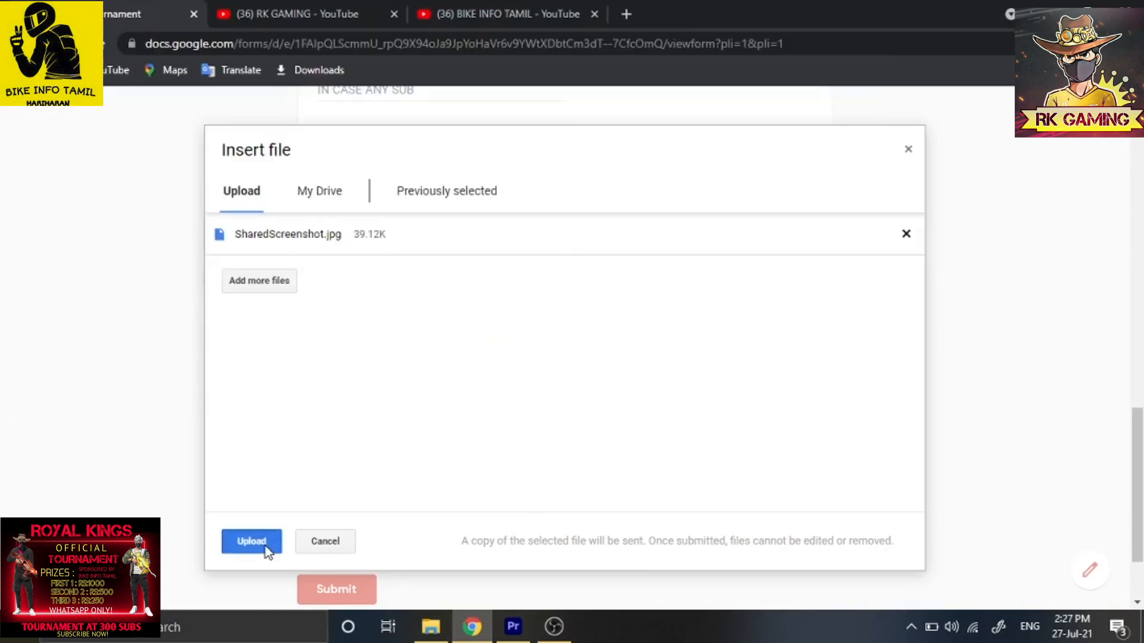
pyautogui.click(252, 541)
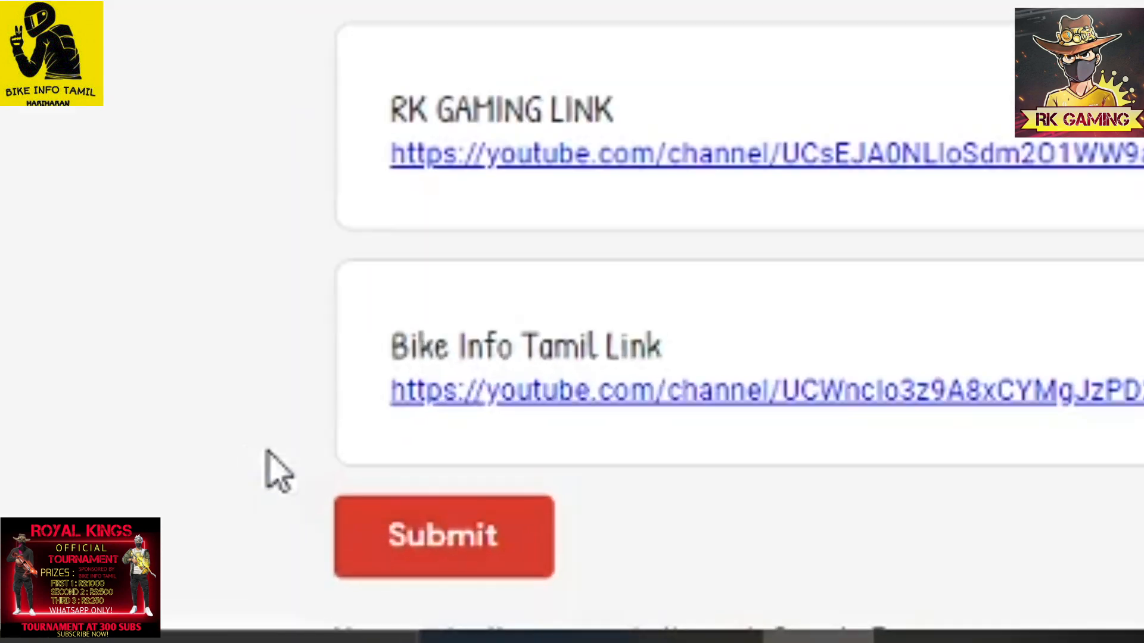
pyautogui.click(443, 536)
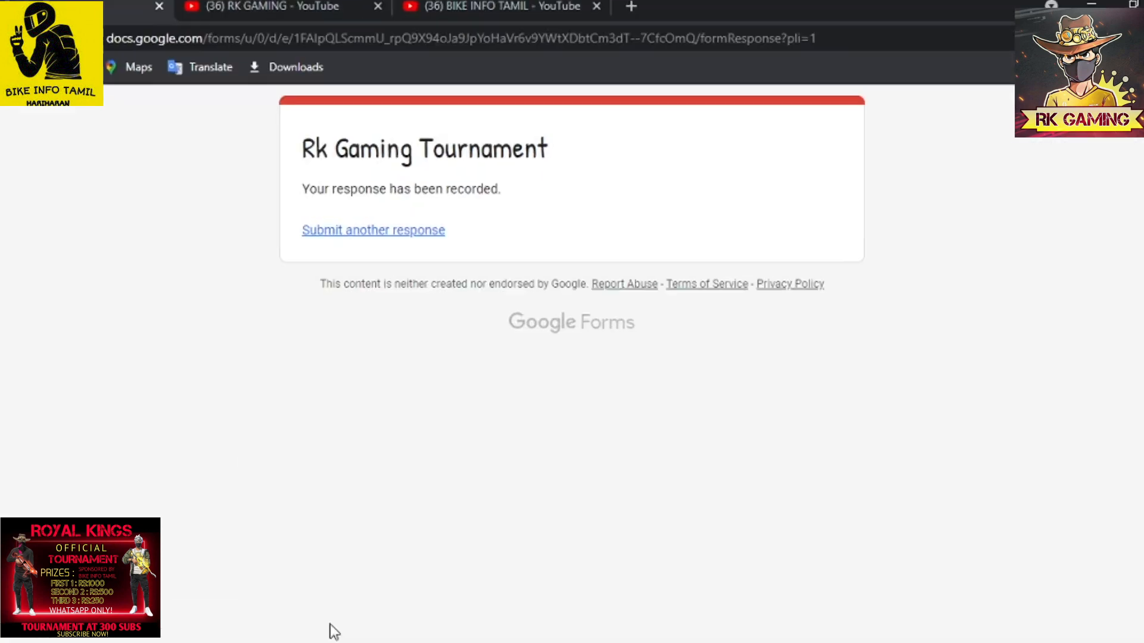